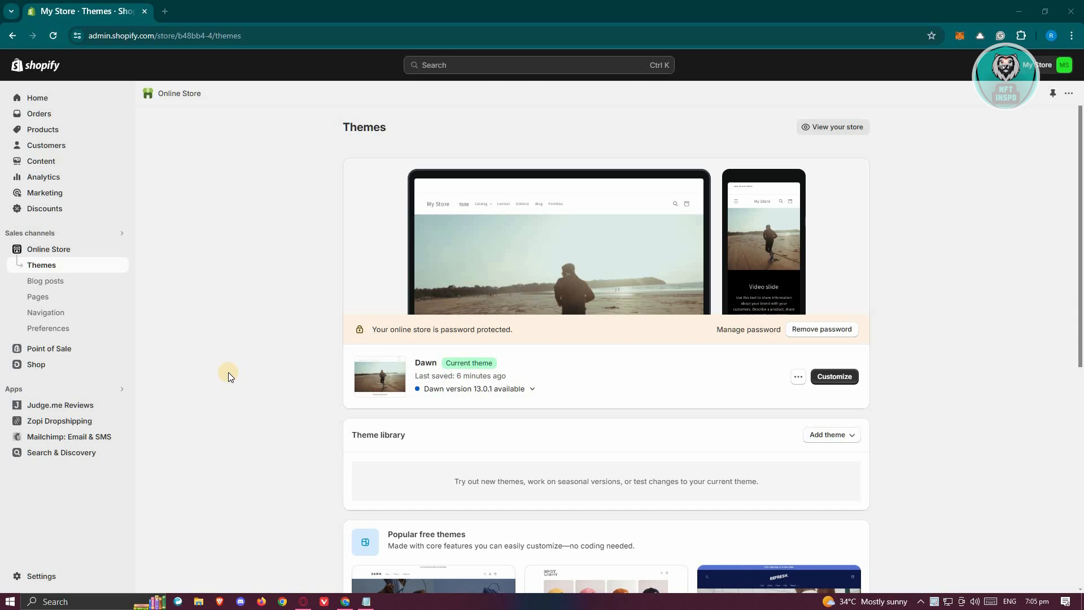
mouse_move(178, 382)
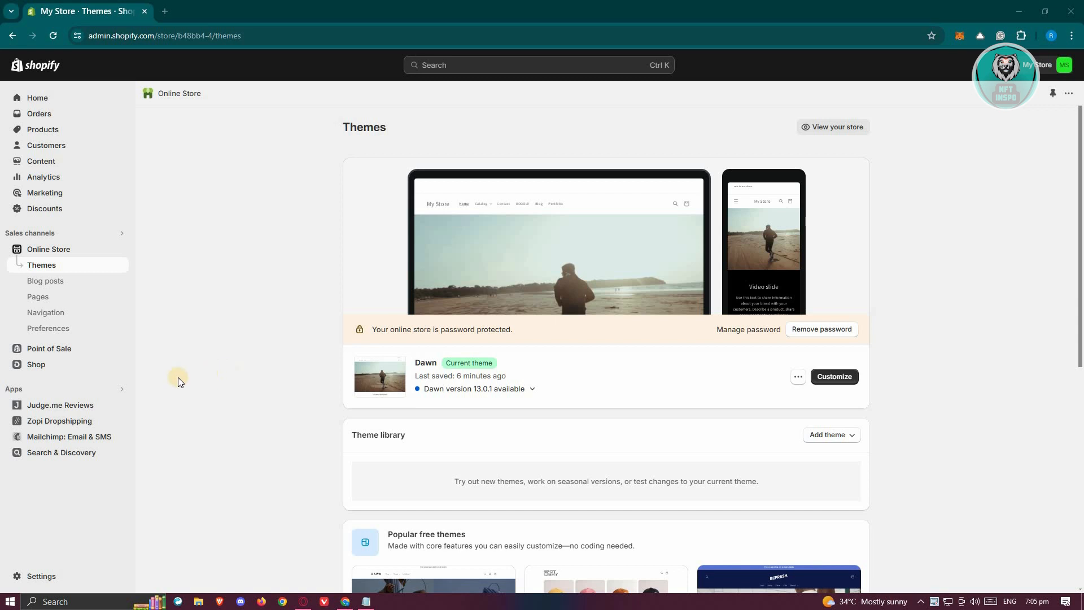
mouse_move(41, 579)
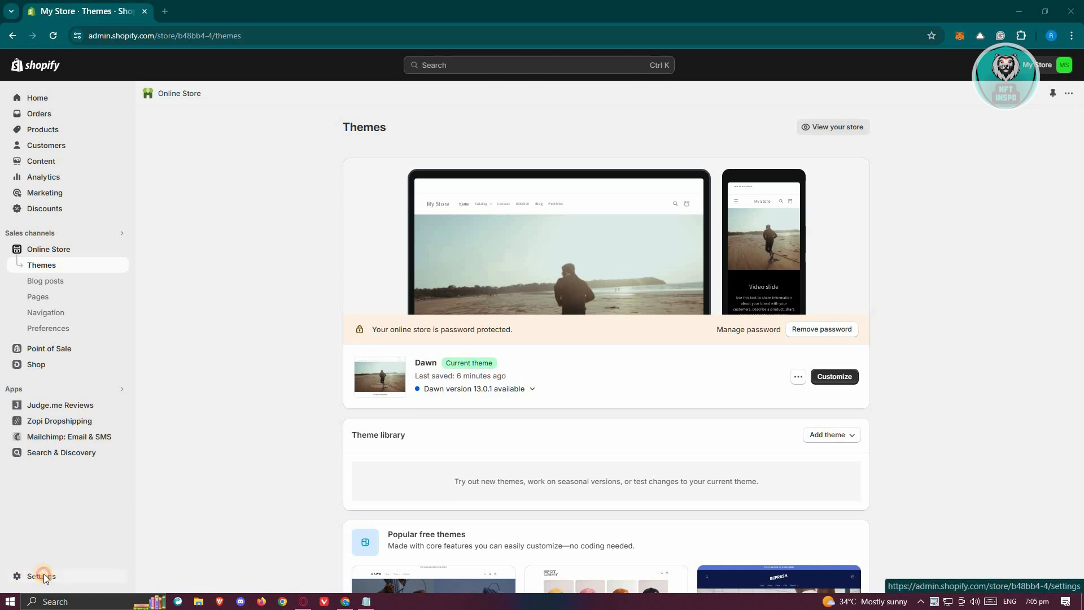
View the store's Plan settings showing the $149 AUD monthly plan and billing cycle
left_click(40, 575)
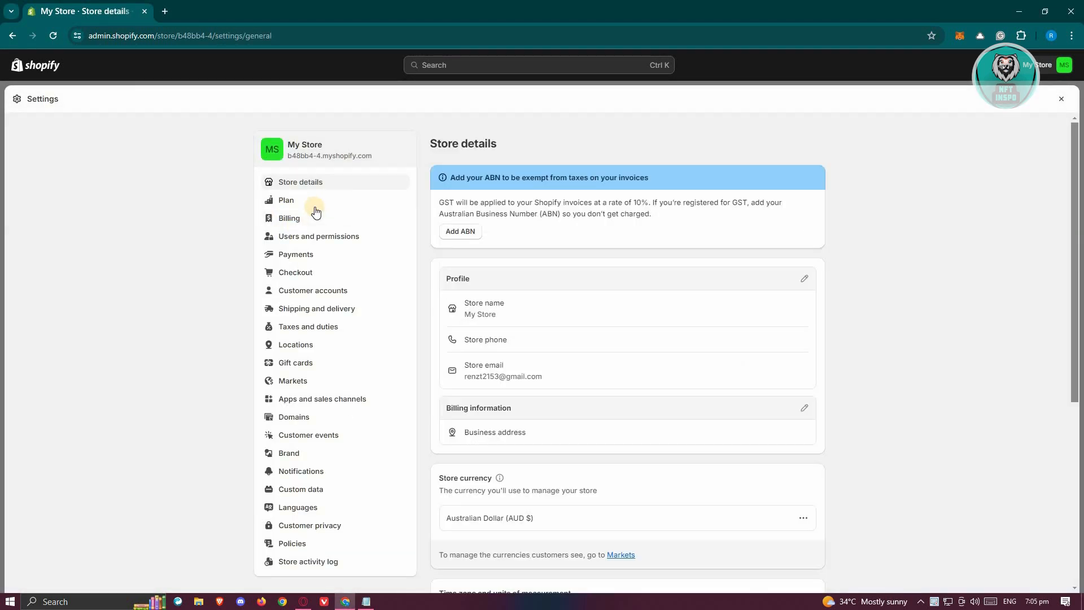
left_click(286, 200)
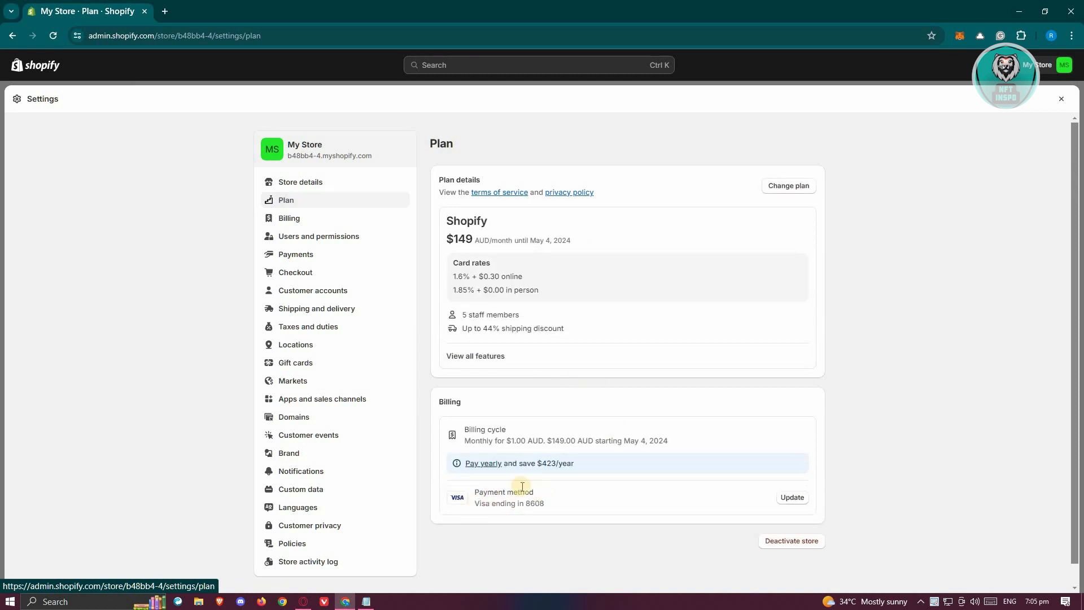
mouse_move(652, 399)
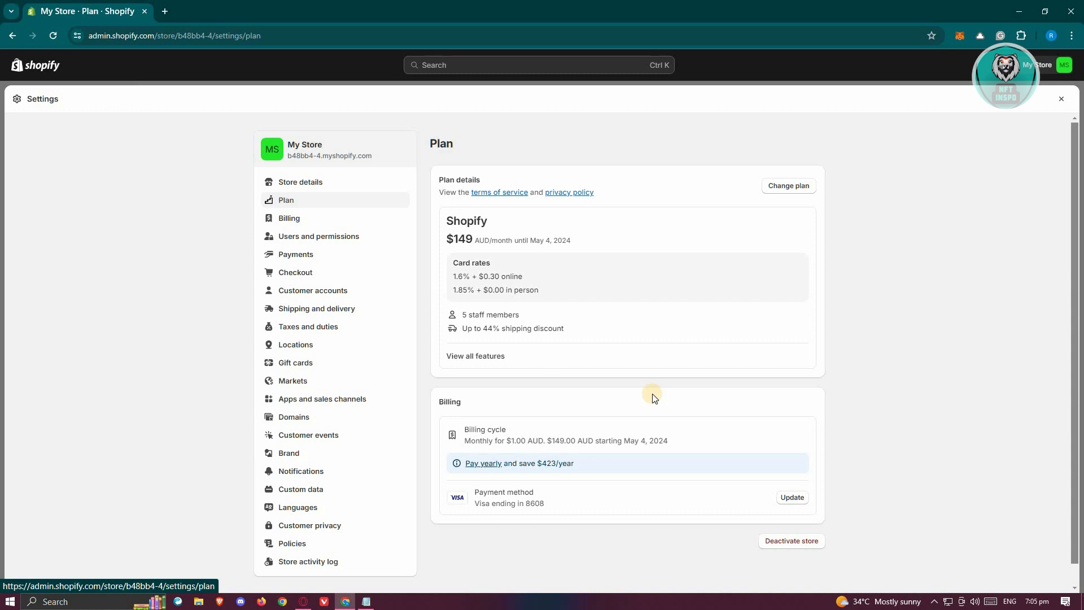
mouse_move(451, 503)
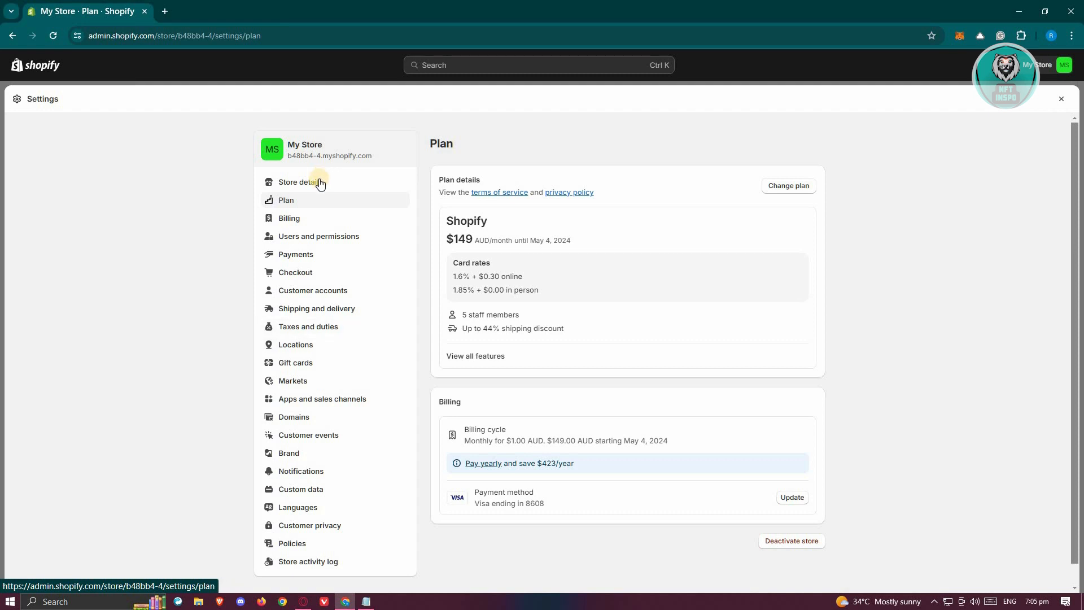
Review Store details, then move to the Users and permissions settings page
left_click(299, 182)
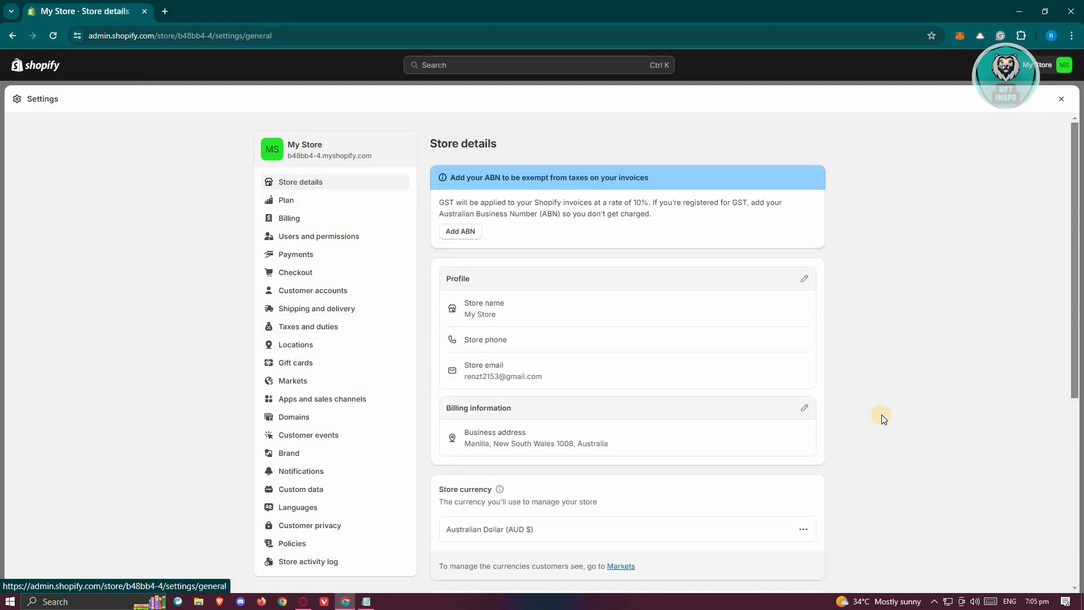
scroll("down", 3)
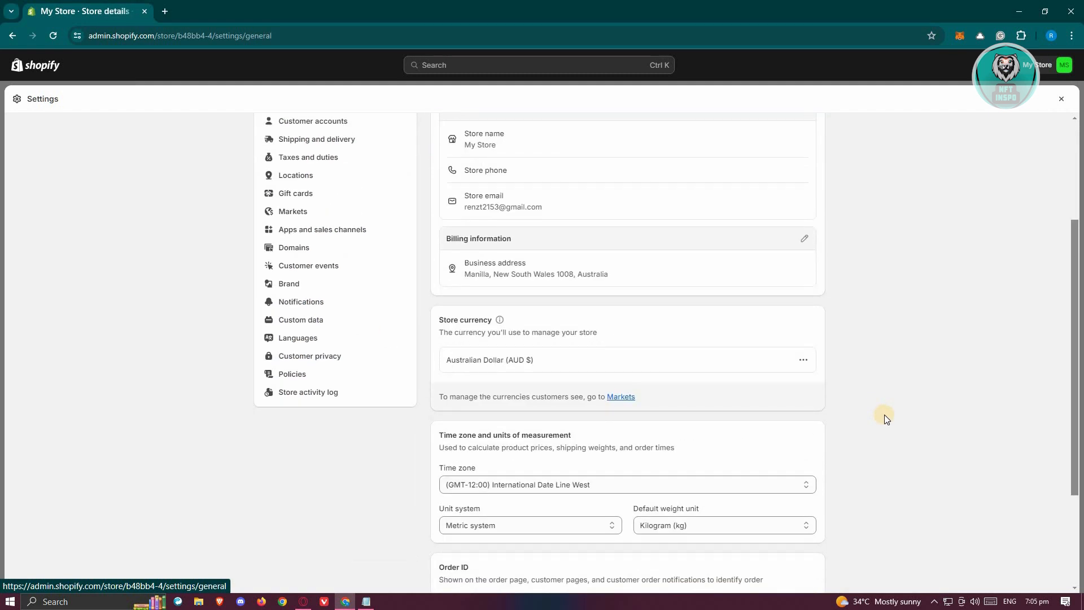
scroll("down", 3)
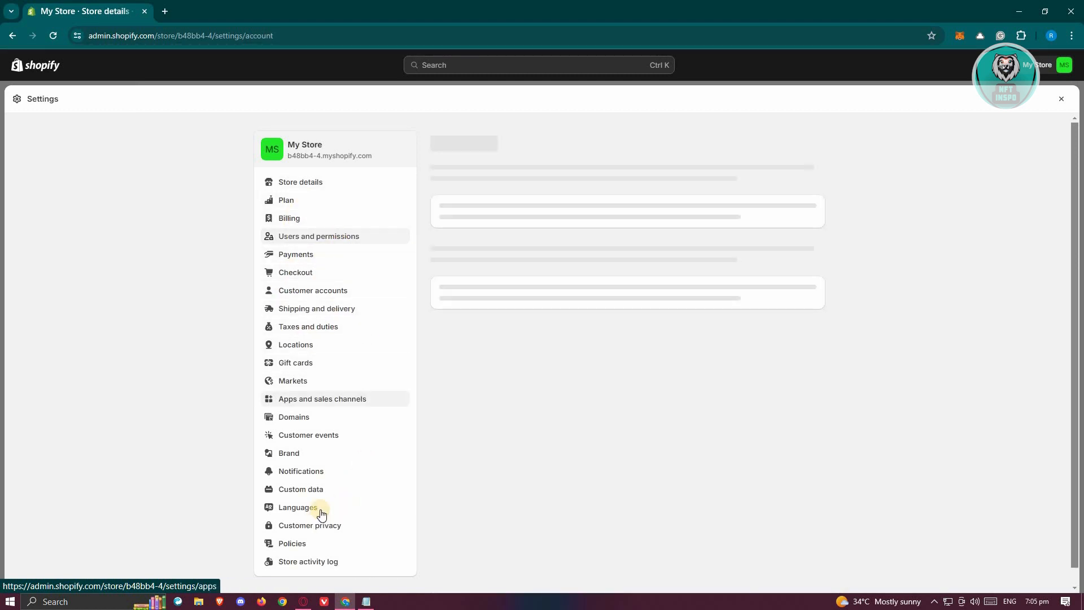
left_click(318, 236)
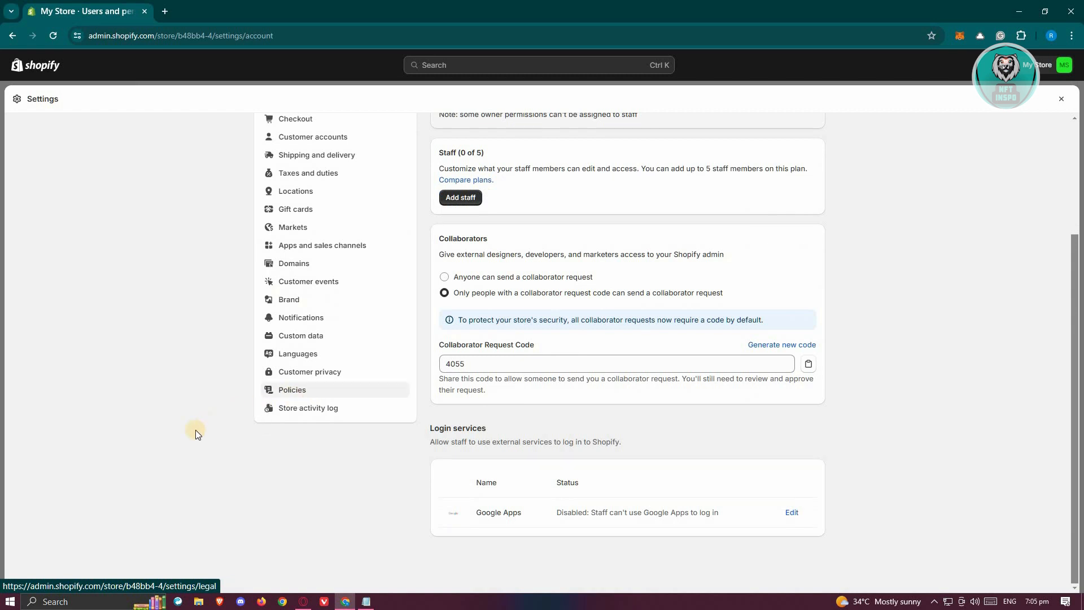
mouse_move(304, 401)
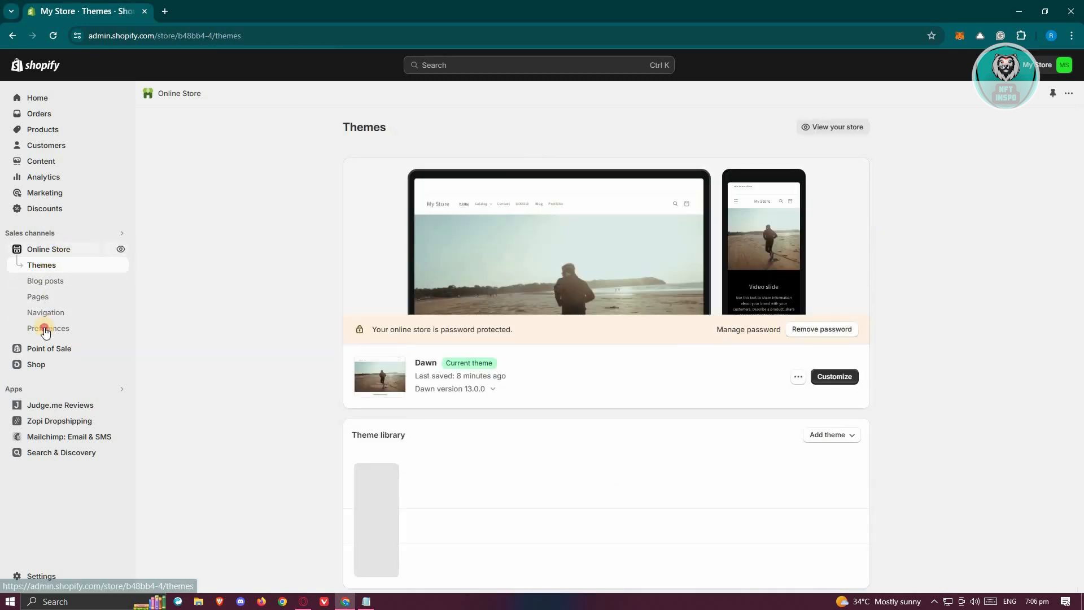
In Online Store Preferences, uncheck 'Restrict access to visitors with the password' and save
left_click(48, 328)
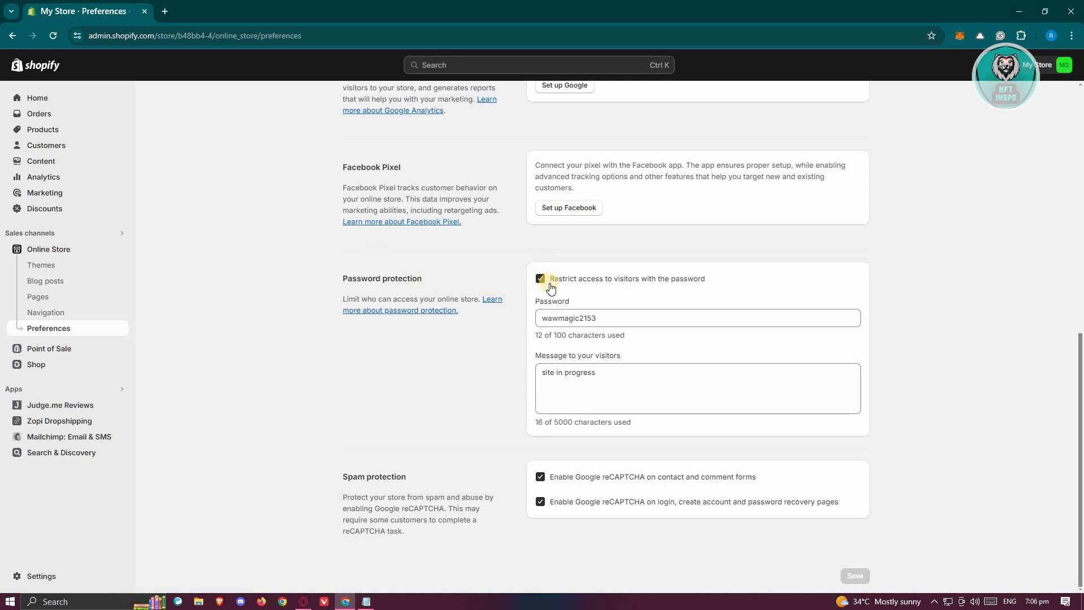
left_click(539, 279)
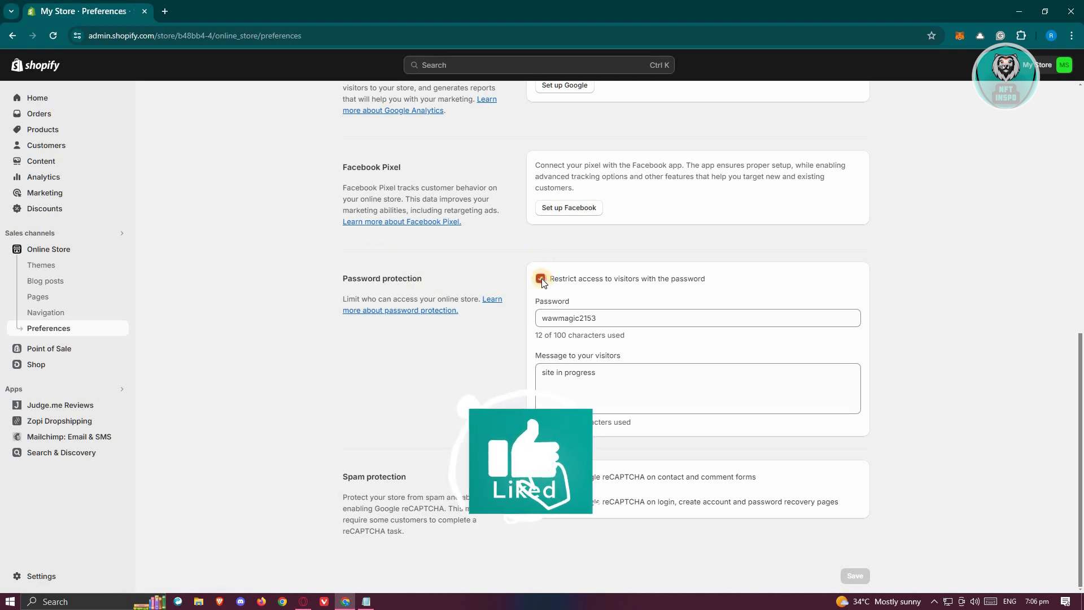
left_click(541, 279)
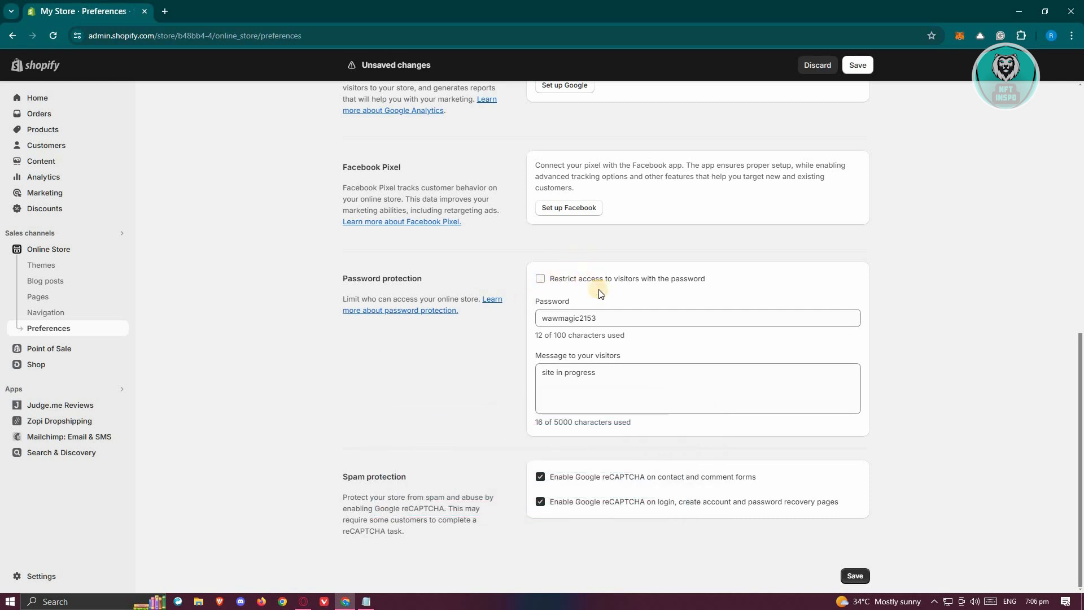
left_click(541, 279)
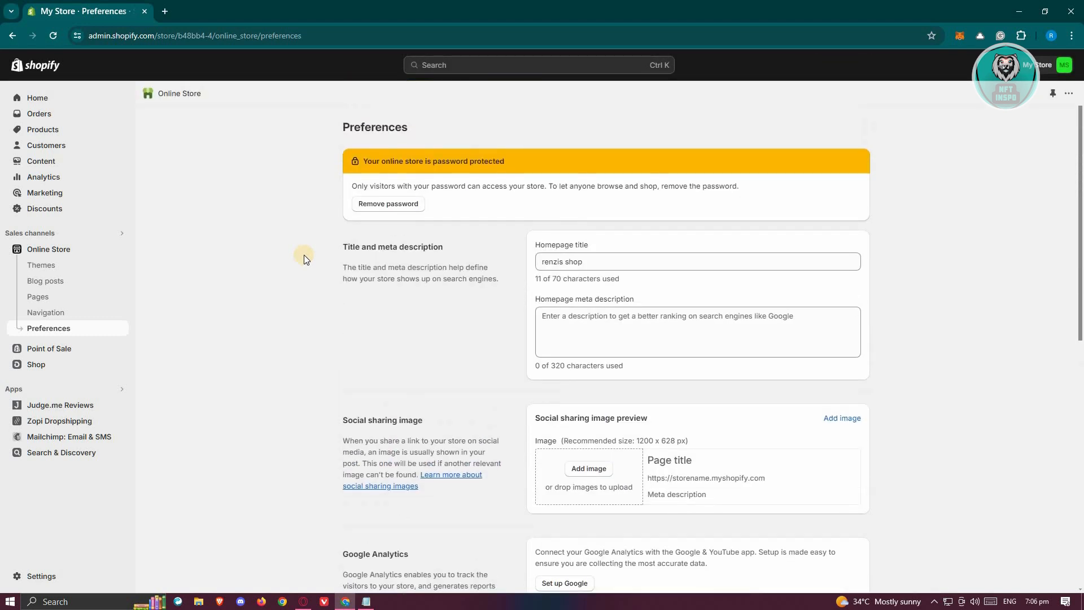
mouse_move(171, 111)
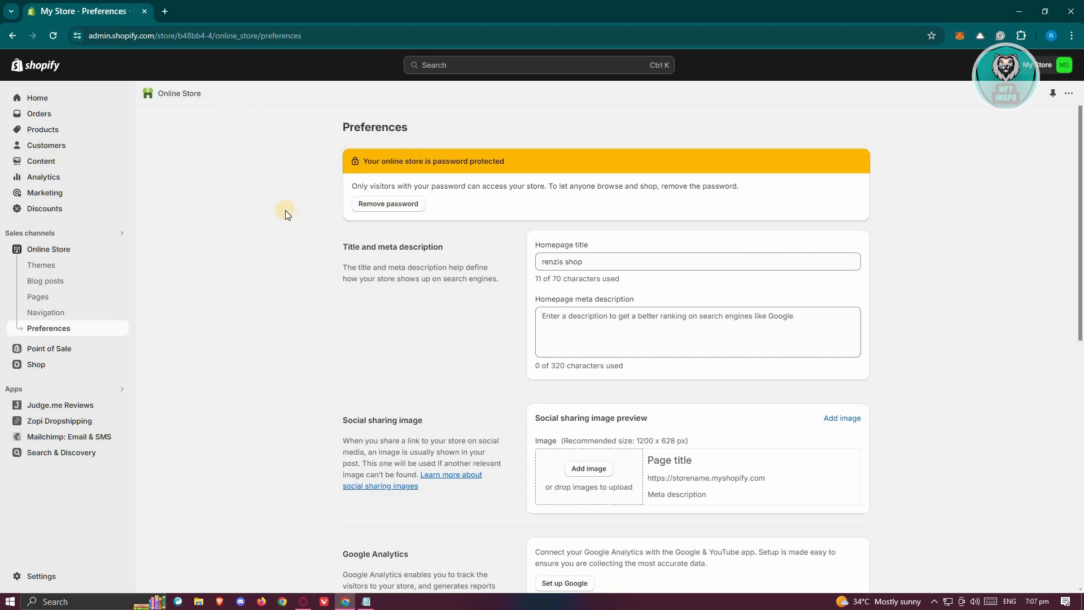
mouse_move(336, 214)
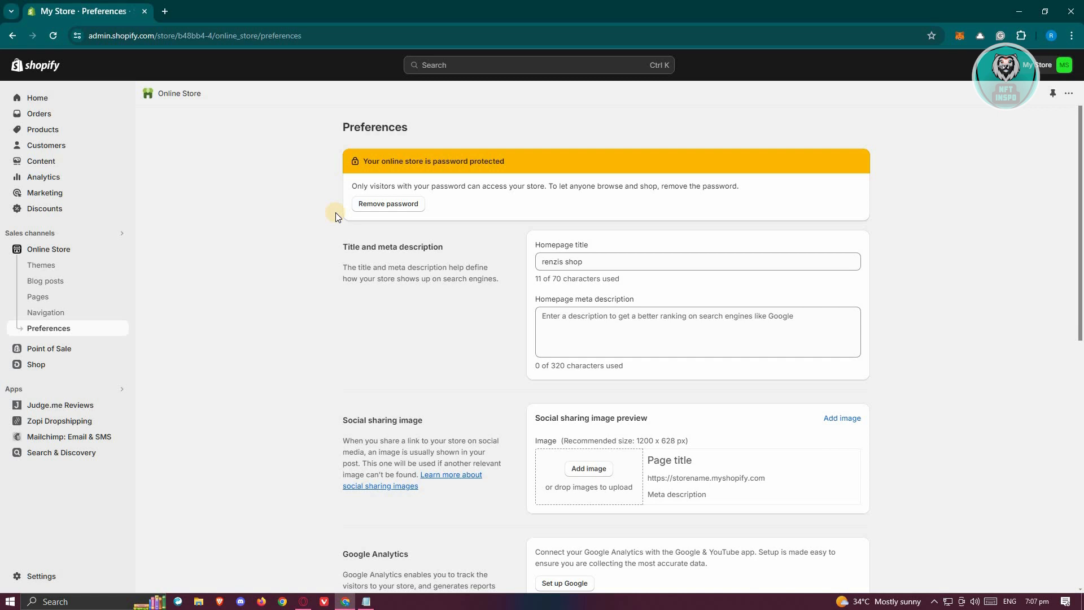
mouse_move(835, 133)
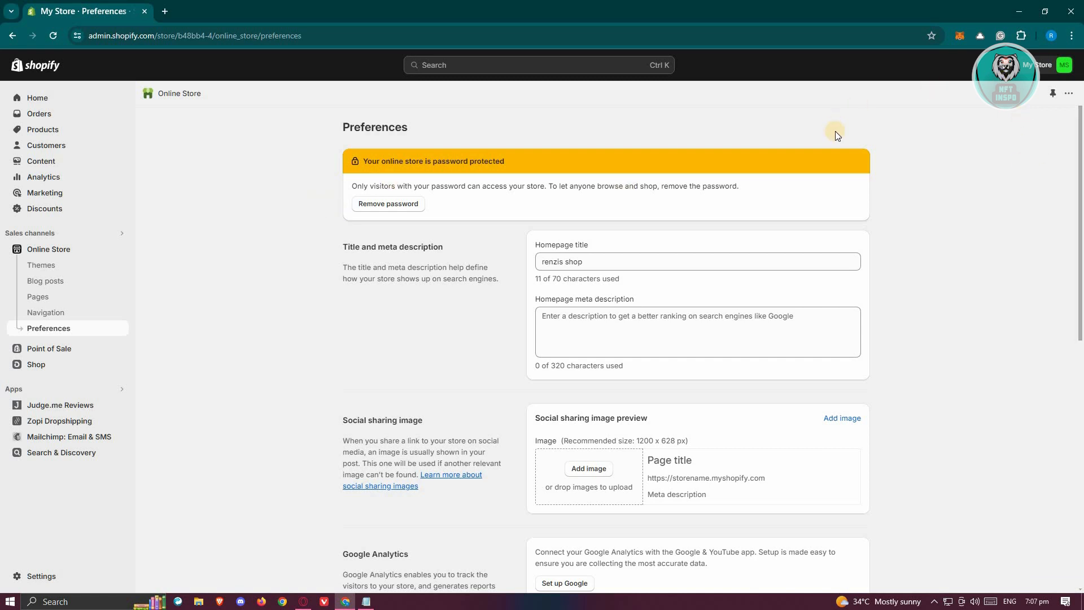
mouse_move(1072, 36)
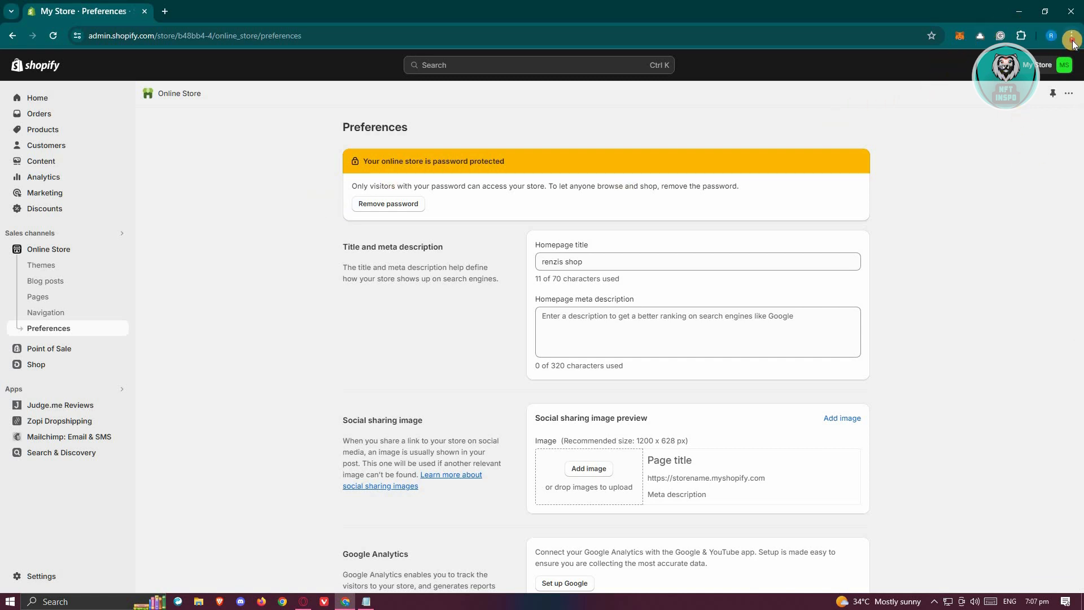
Reach Chrome's Settings page via the three-dot browser menu
left_click(1073, 35)
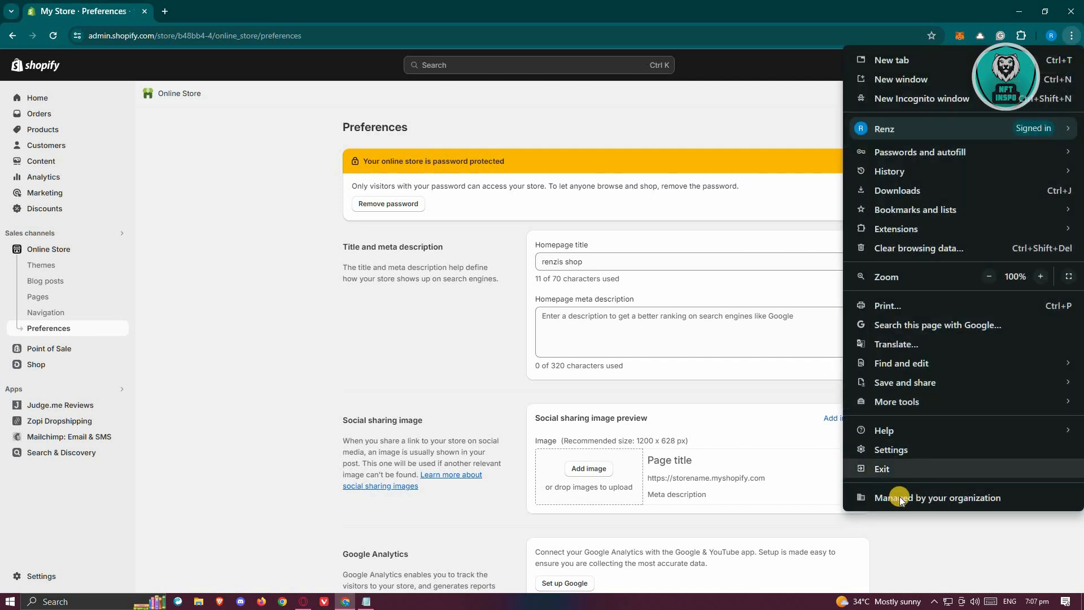
mouse_move(904, 316)
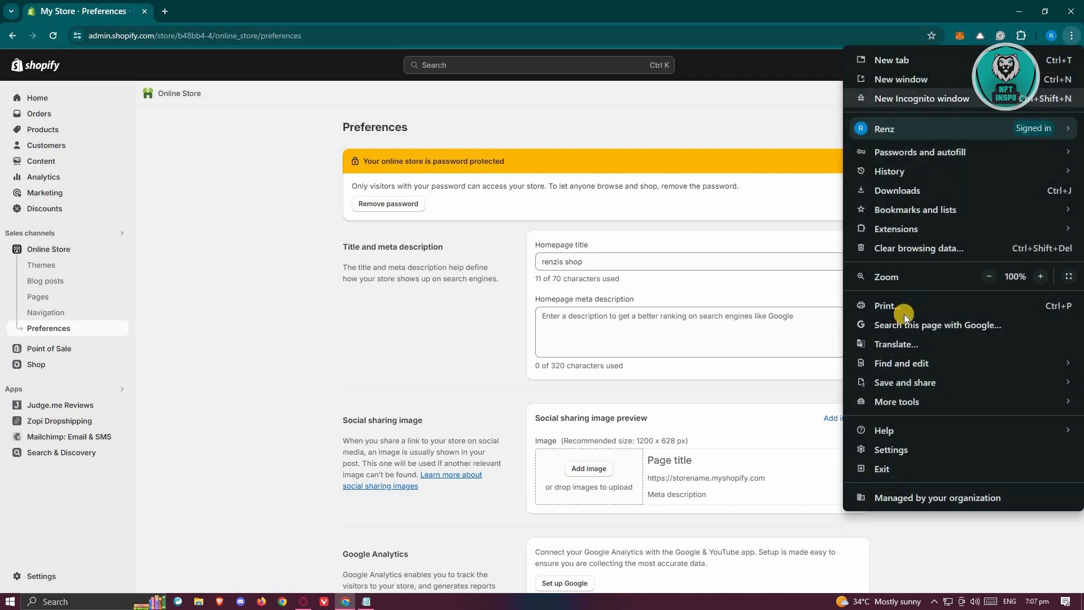
left_click(891, 449)
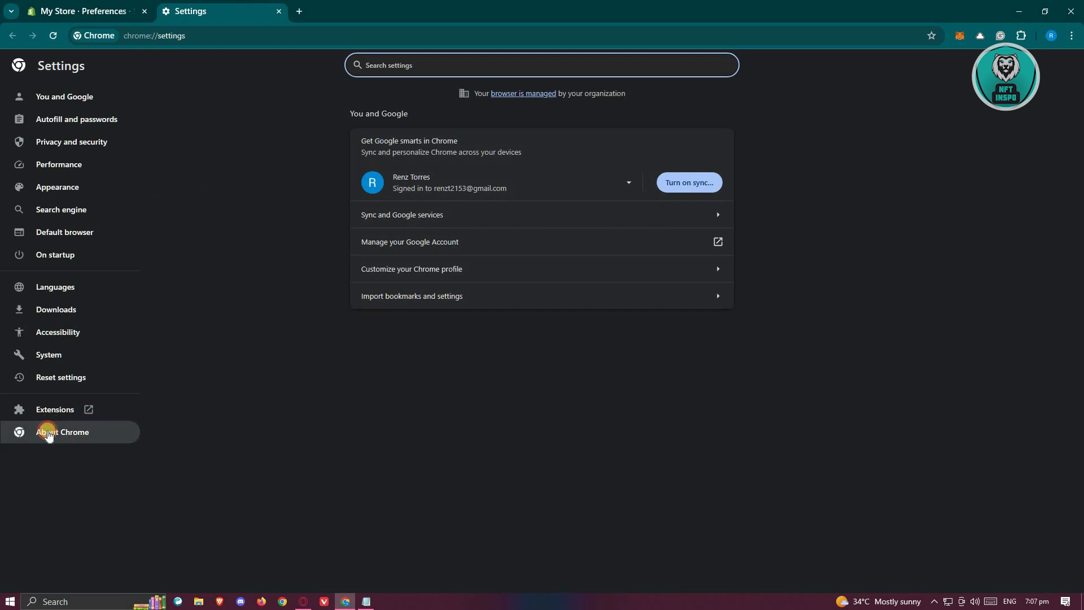
Confirm in About Chrome that the browser is up to date at version 124.0.6367.61
left_click(62, 431)
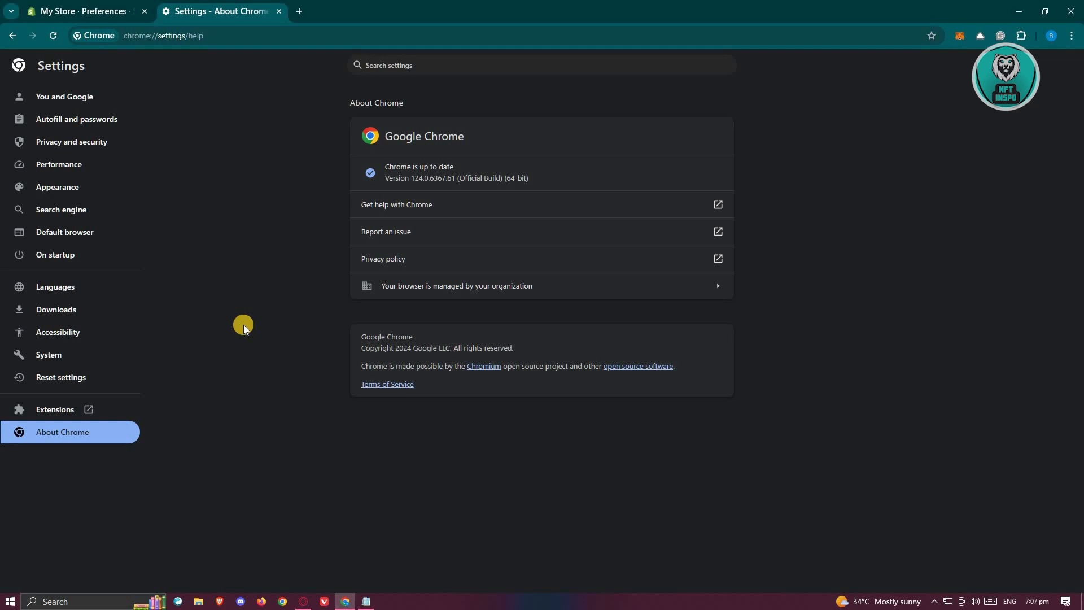
mouse_move(136, 426)
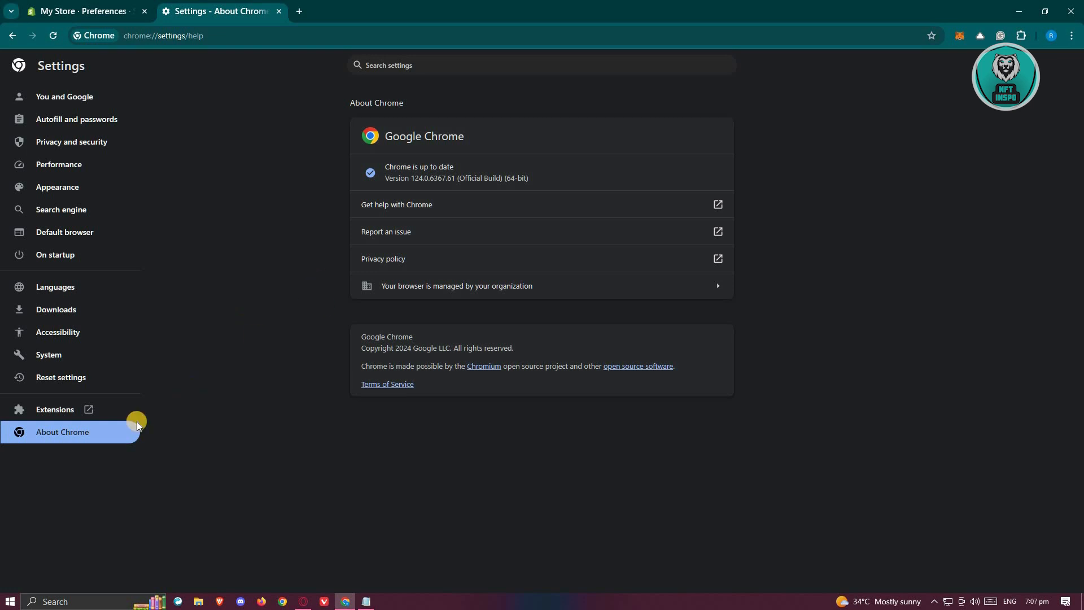
mouse_move(476, 137)
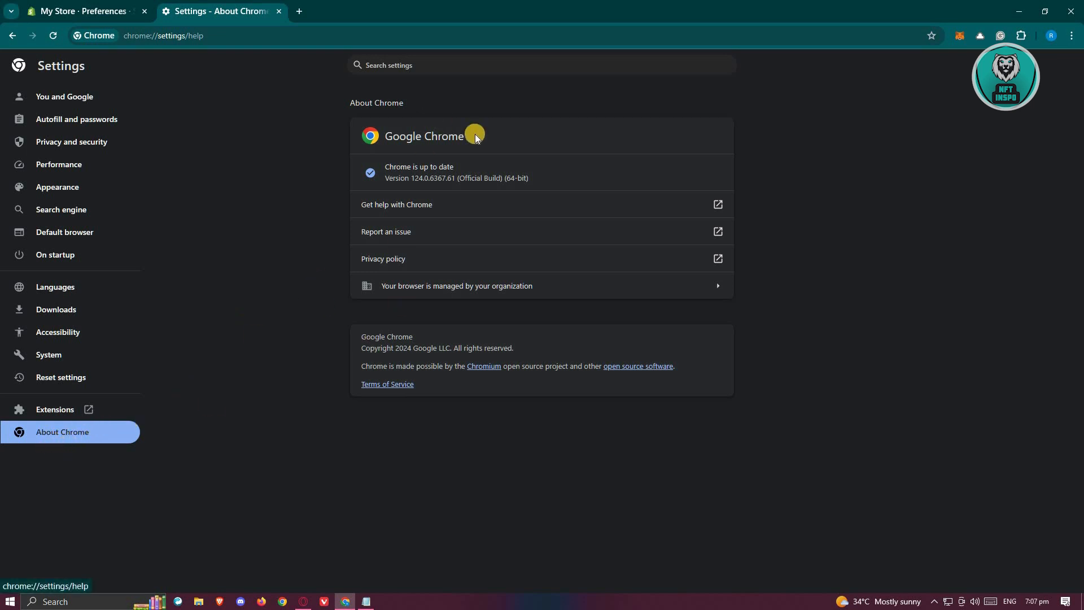
mouse_move(626, 185)
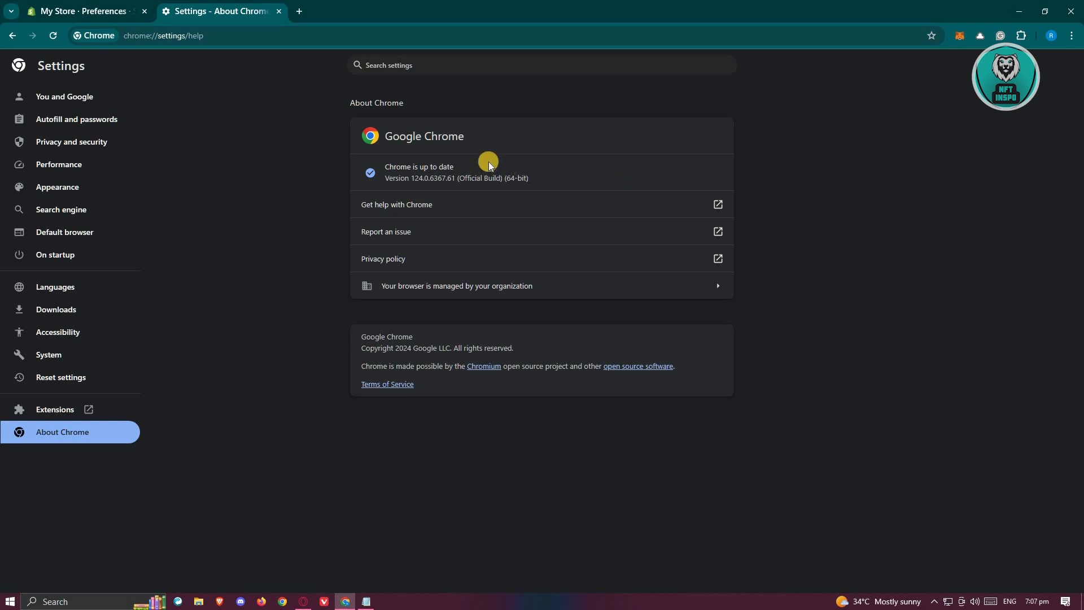
mouse_move(196, 266)
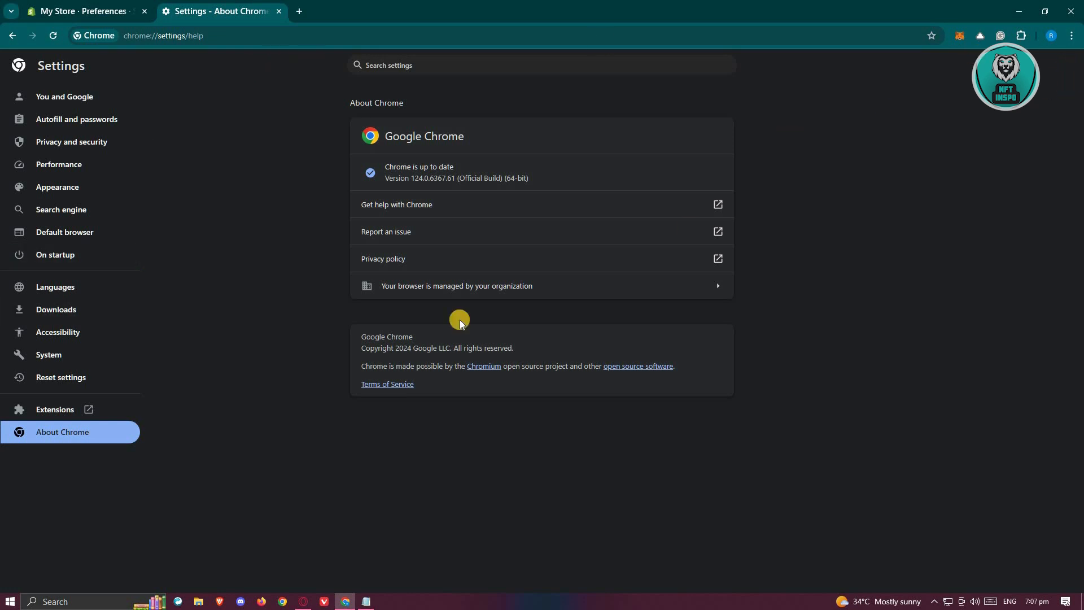
mouse_move(97, 146)
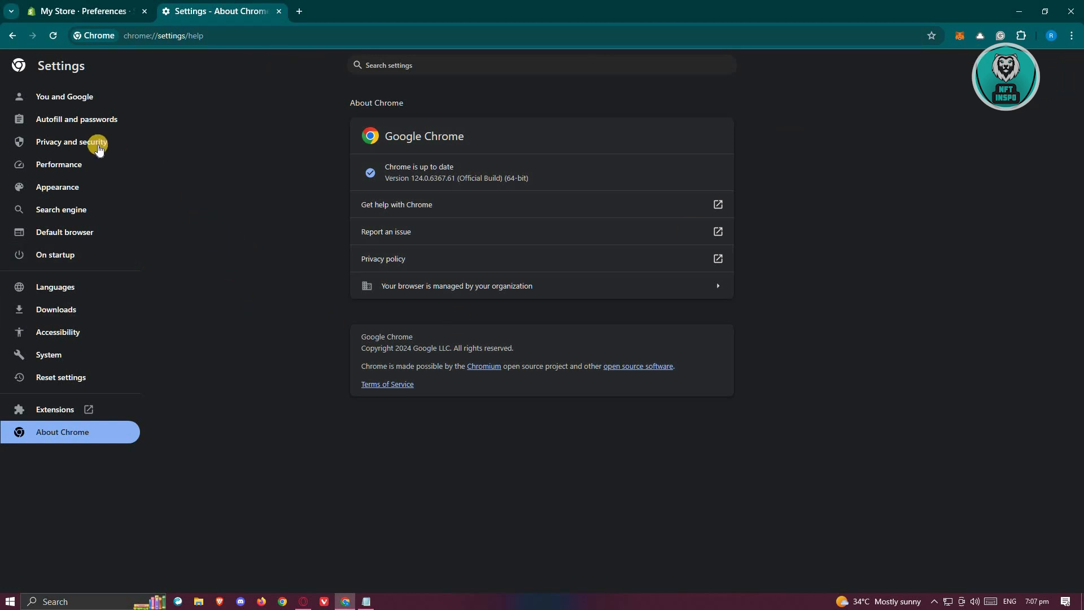
Clear all-time cookies and cached images and files, then return to the Shopify Preferences tab
left_click(71, 142)
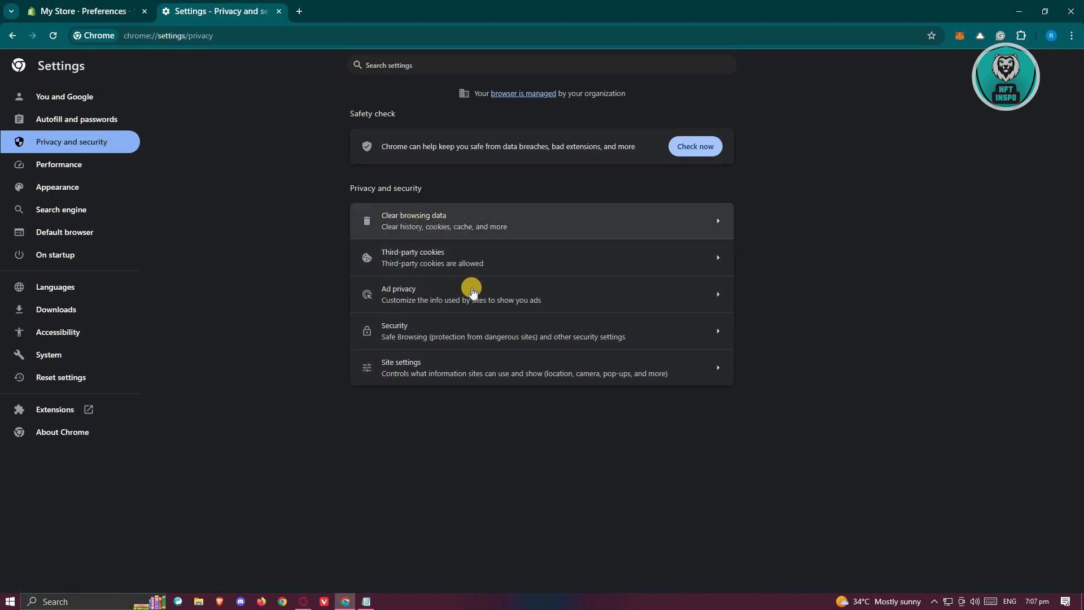
left_click(413, 220)
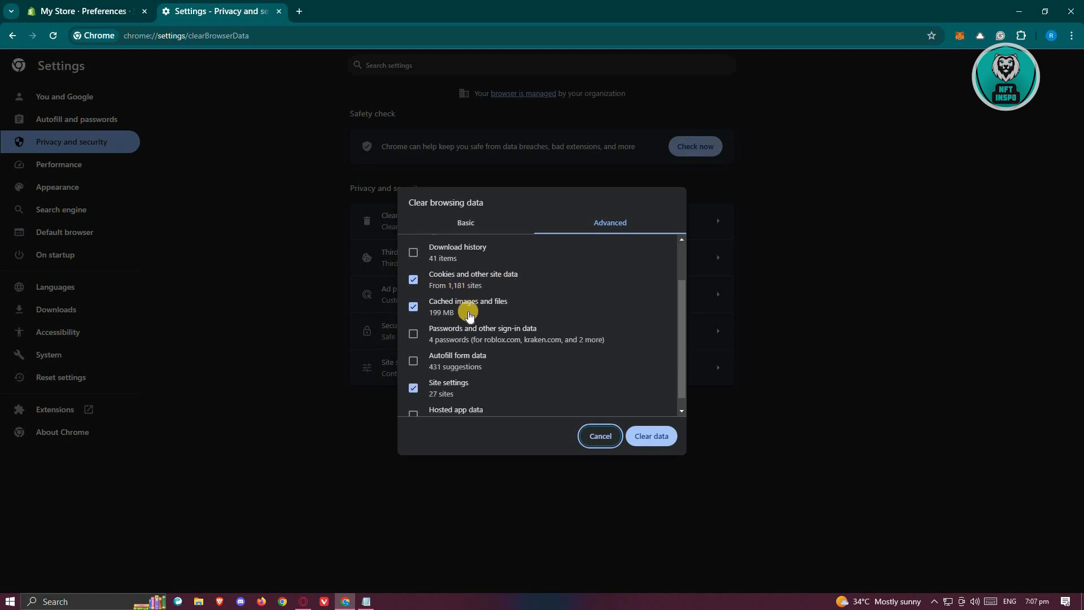
scroll("down", 3)
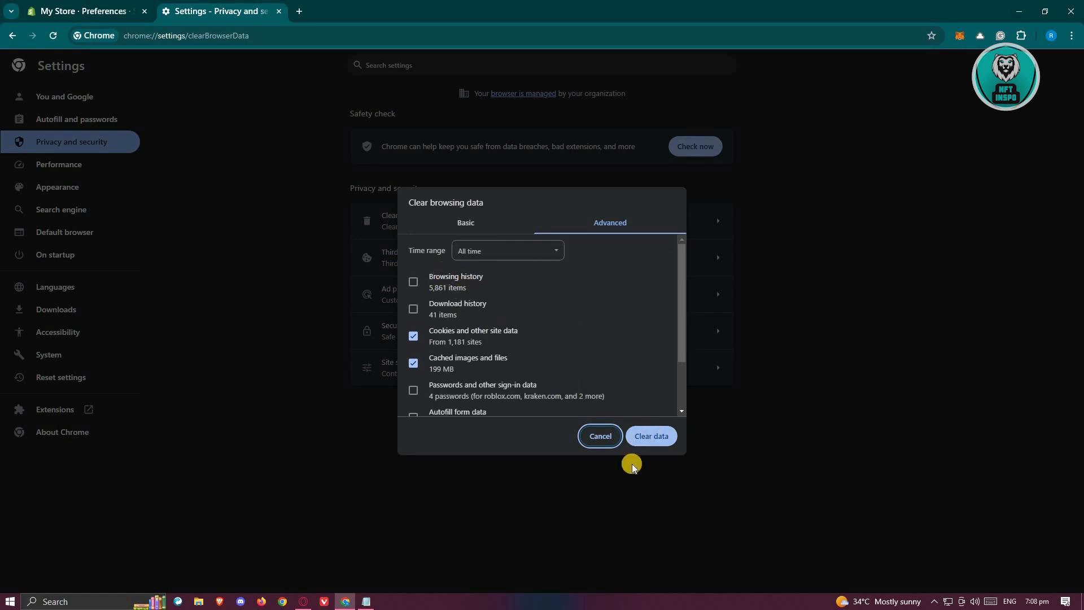
left_click(600, 435)
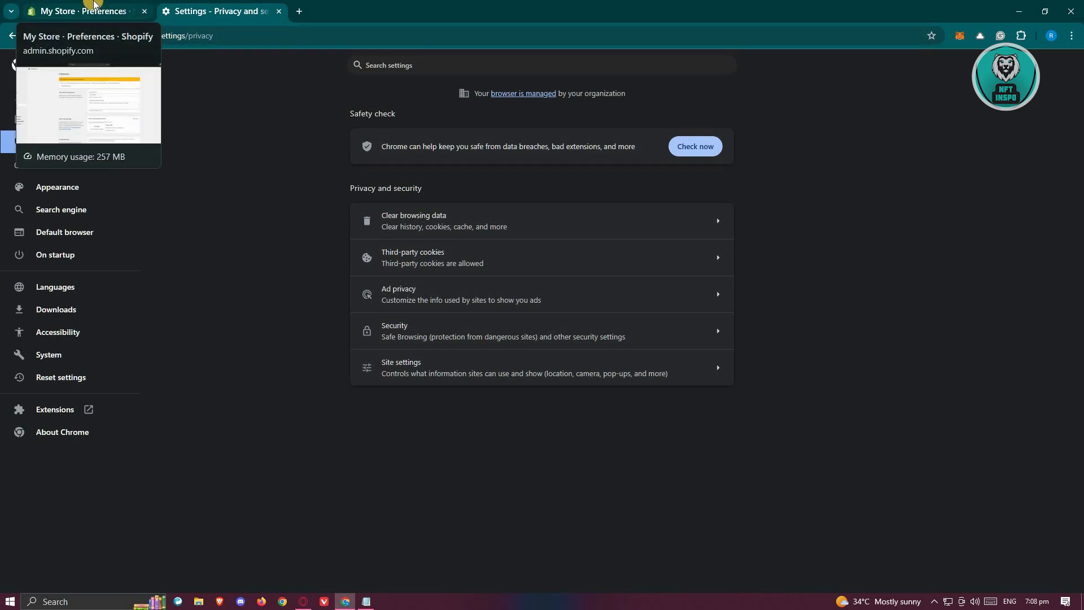
left_click(82, 11)
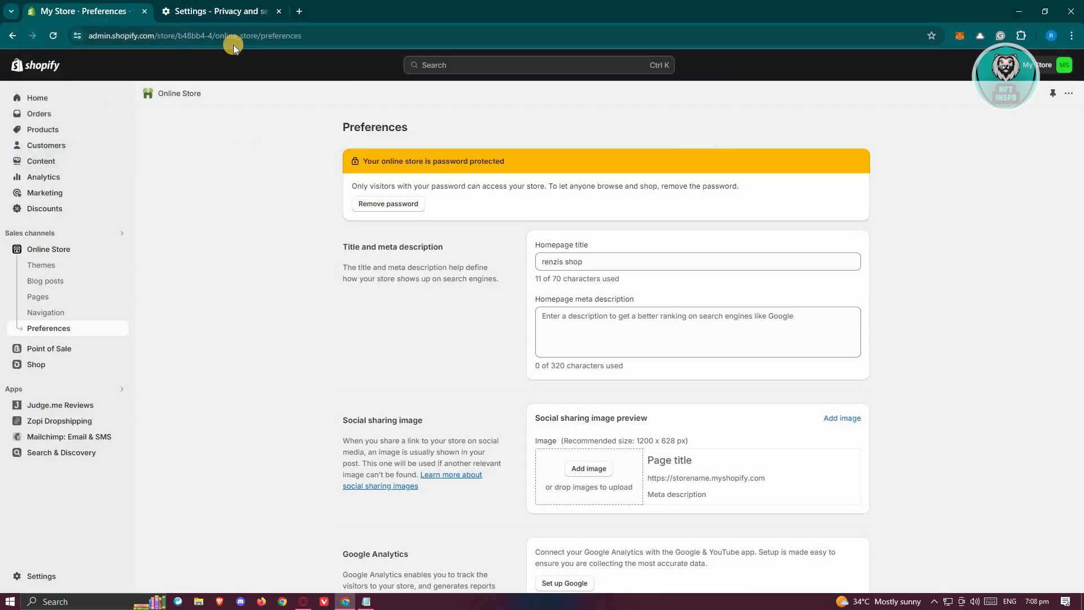